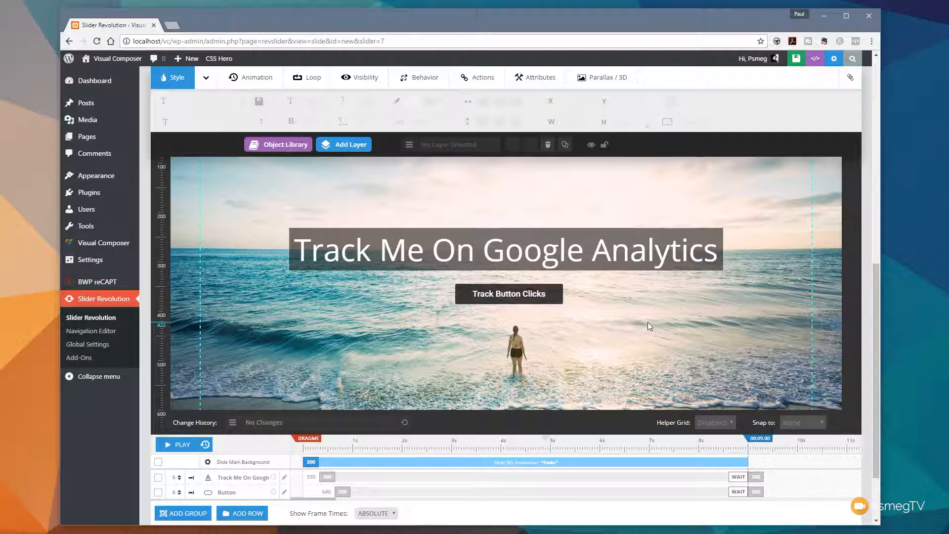
- Select the Track Button Clicks button layer and show its attribute settings
left_click(509, 294)
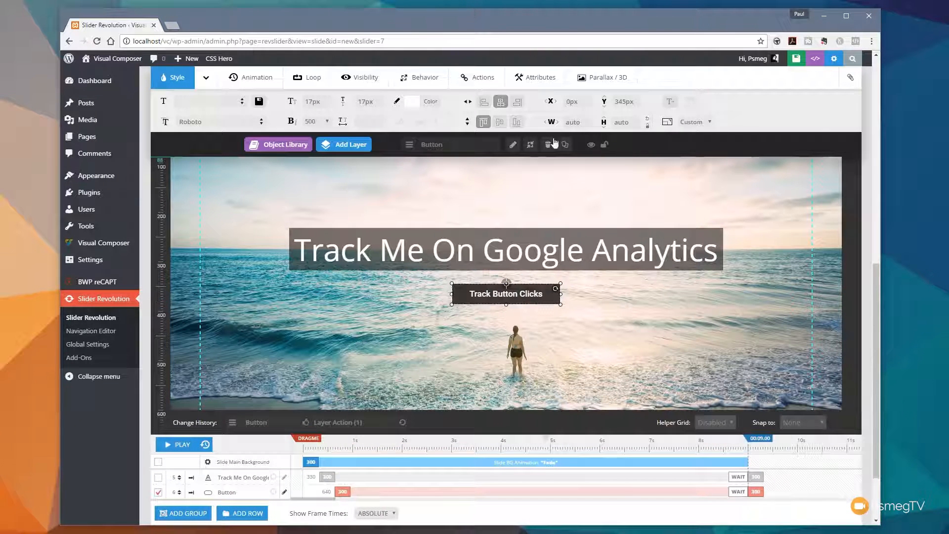
left_click(535, 77)
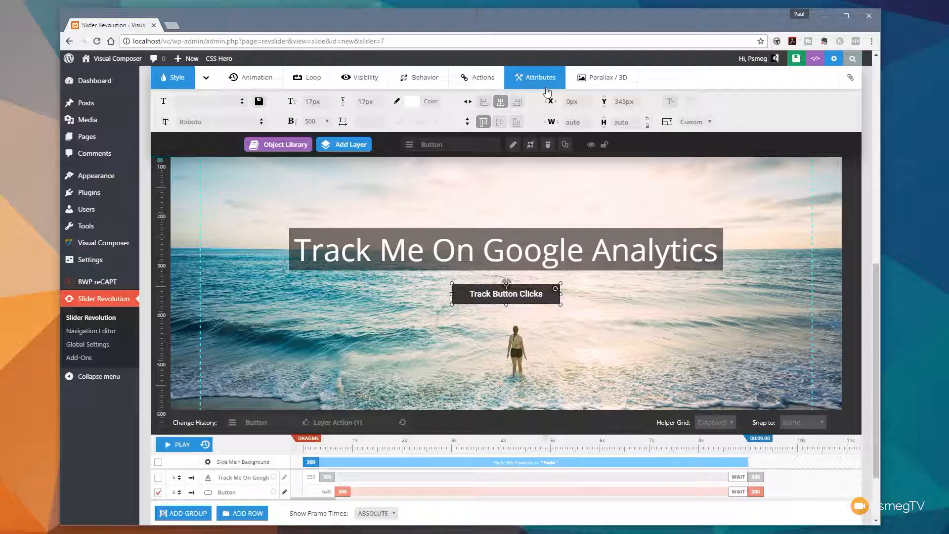
- Enter ga-button as the button layer's class, then move to its actions
left_click(535, 77)
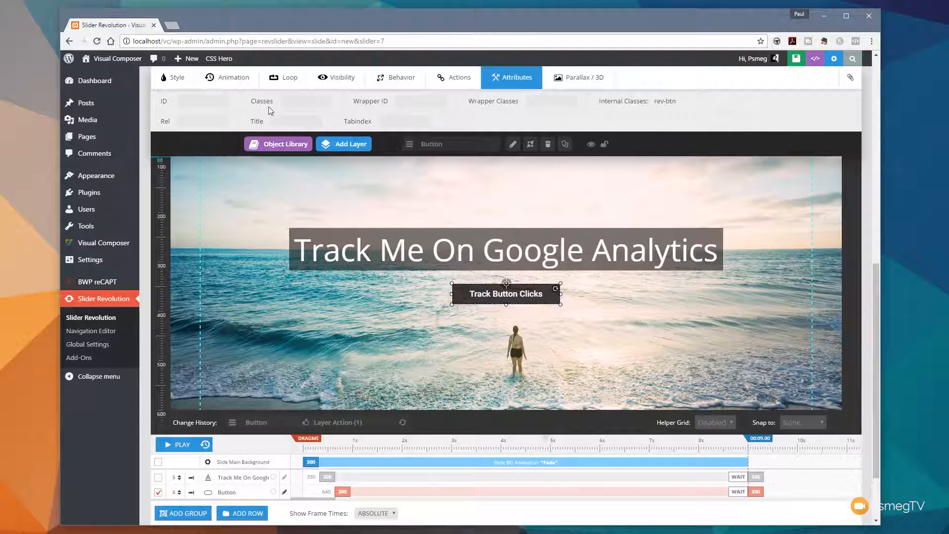
mouse_move(576, 118)
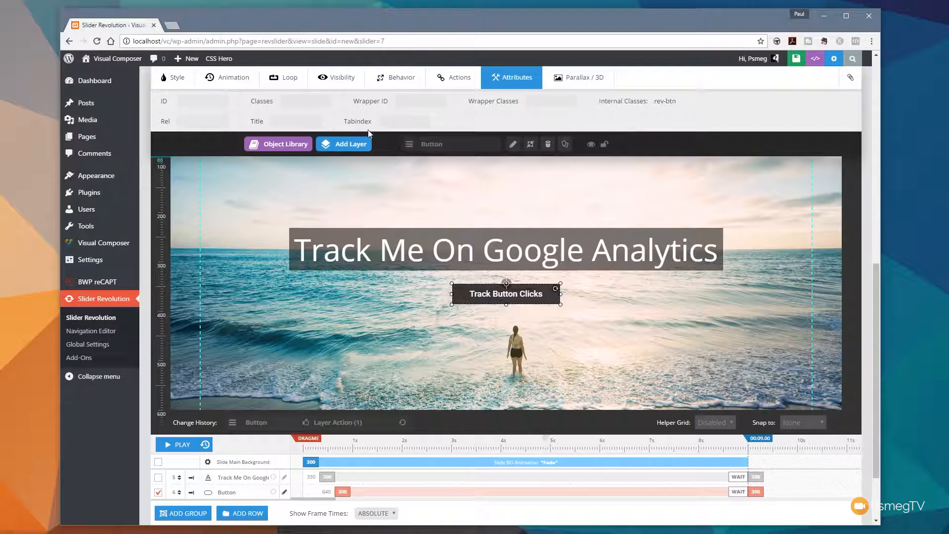
type("ga-button")
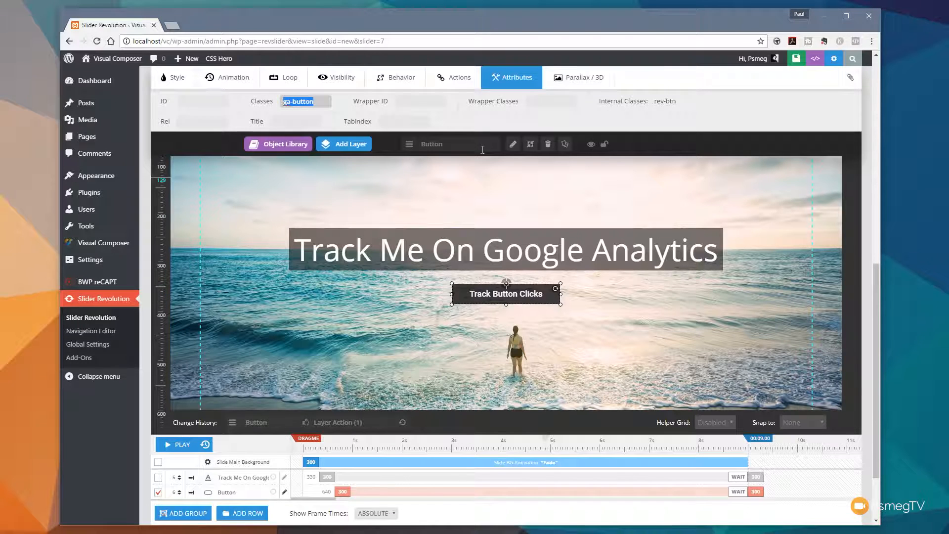
left_click(459, 77)
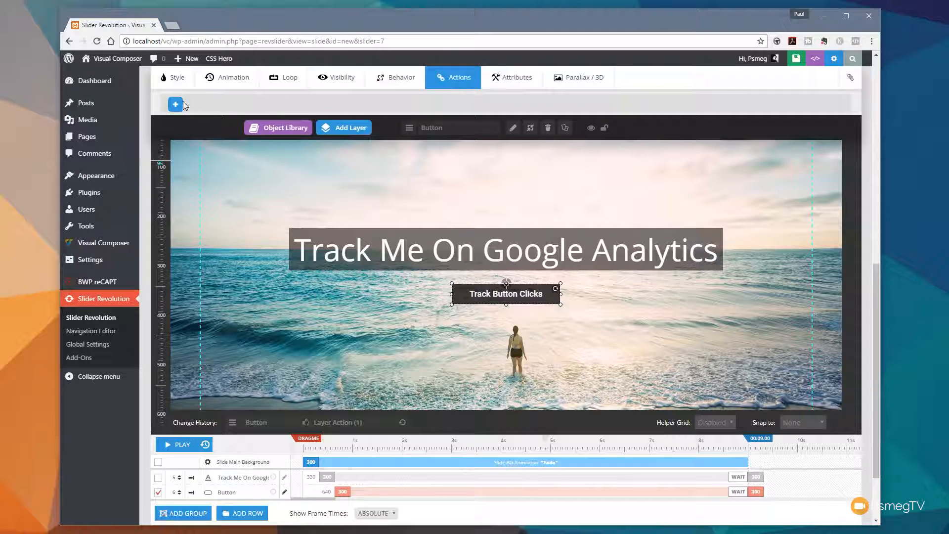
- Add a new Click action entry to the button layer, left set to Disabled
left_click(176, 104)
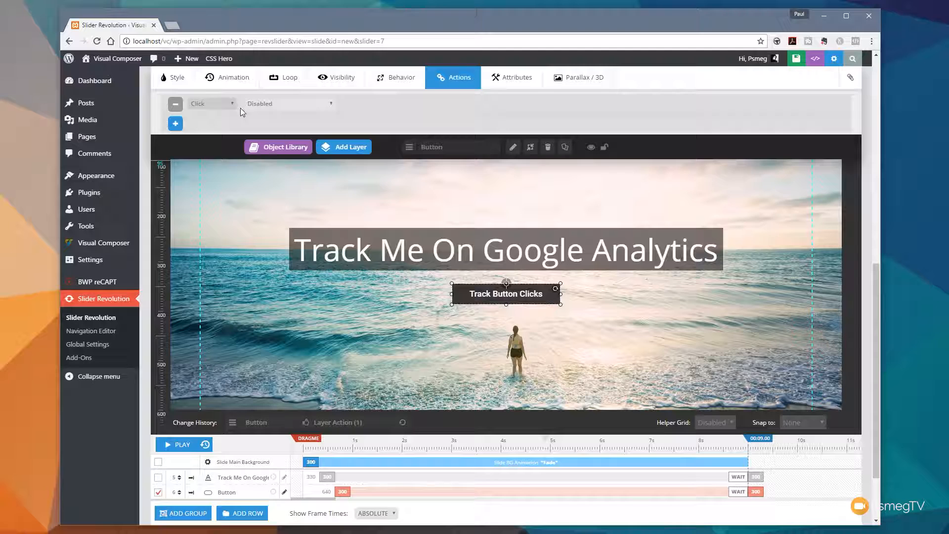
scroll("down", 3)
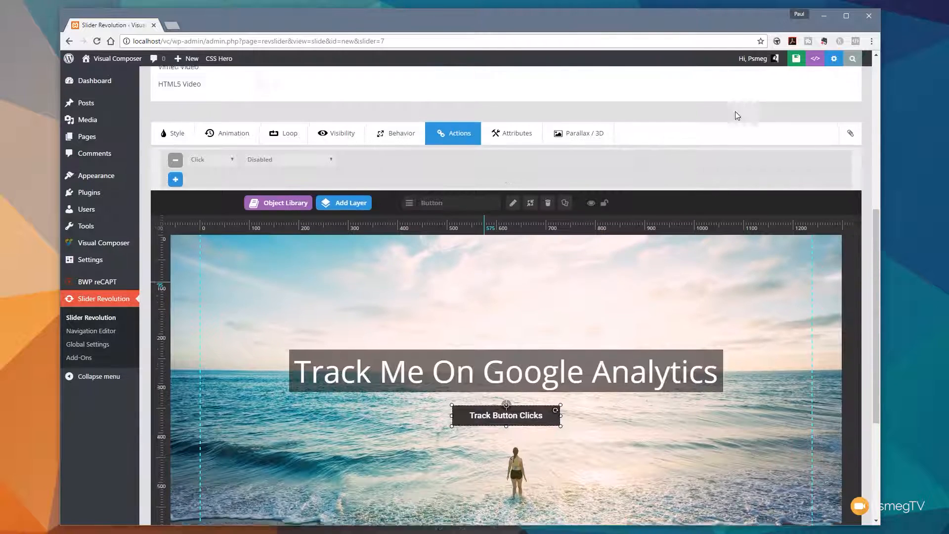
left_click(795, 58)
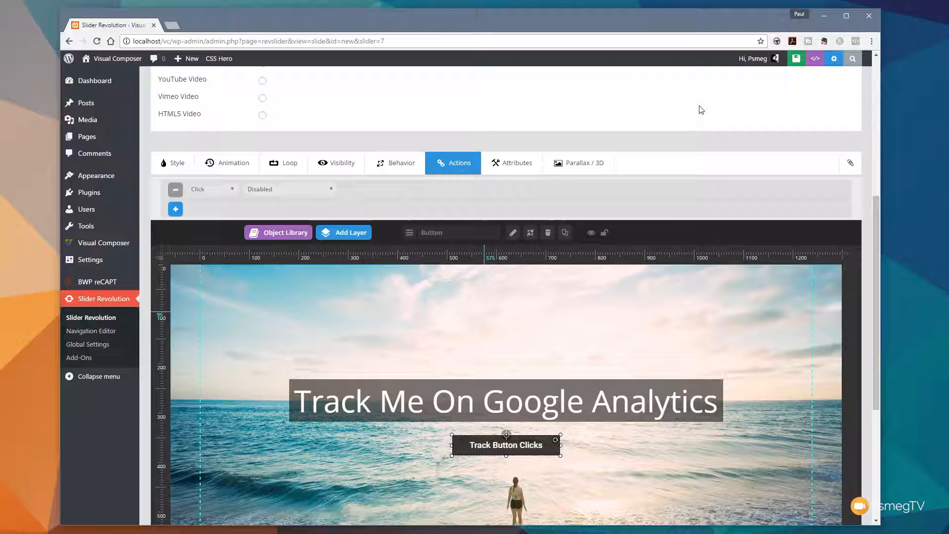
scroll("down", 3)
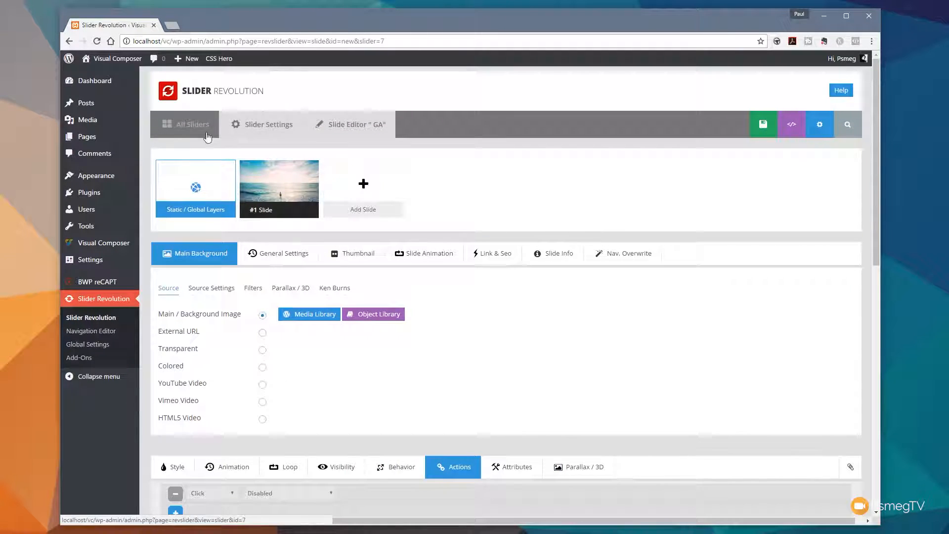
- Return to the All Sliders list and enter the GA slider's settings
left_click(190, 125)
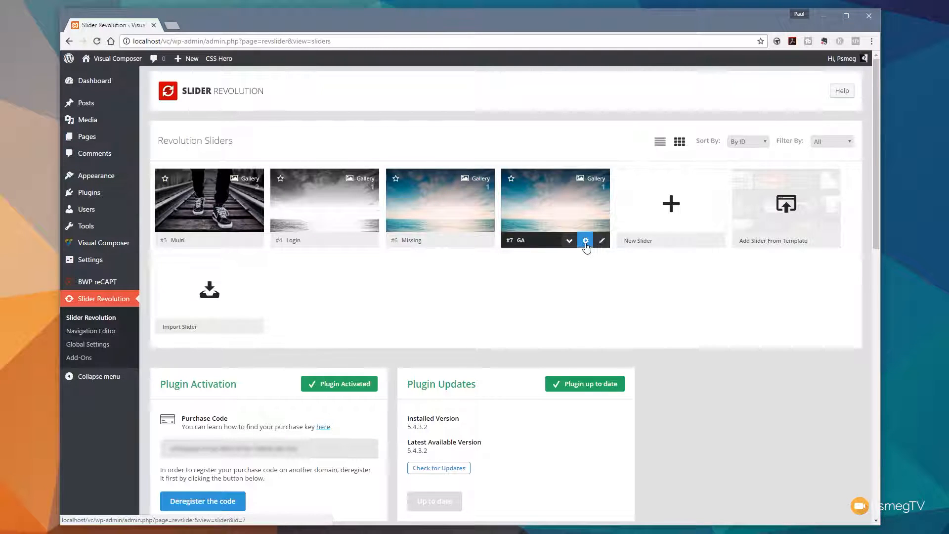
left_click(585, 240)
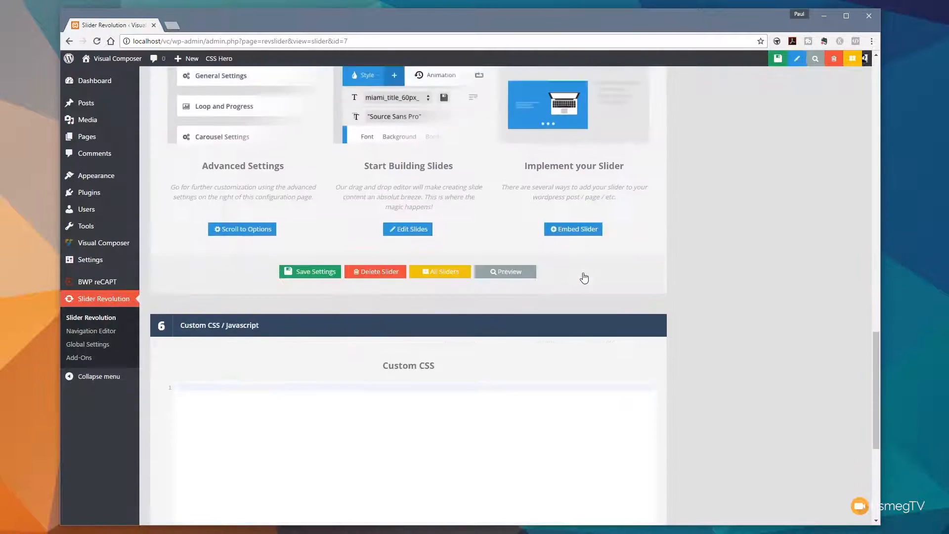
- Paste the ga-button Google Analytics click-tracking script into Custom JavaScript and save the settings
scroll("down", 3)
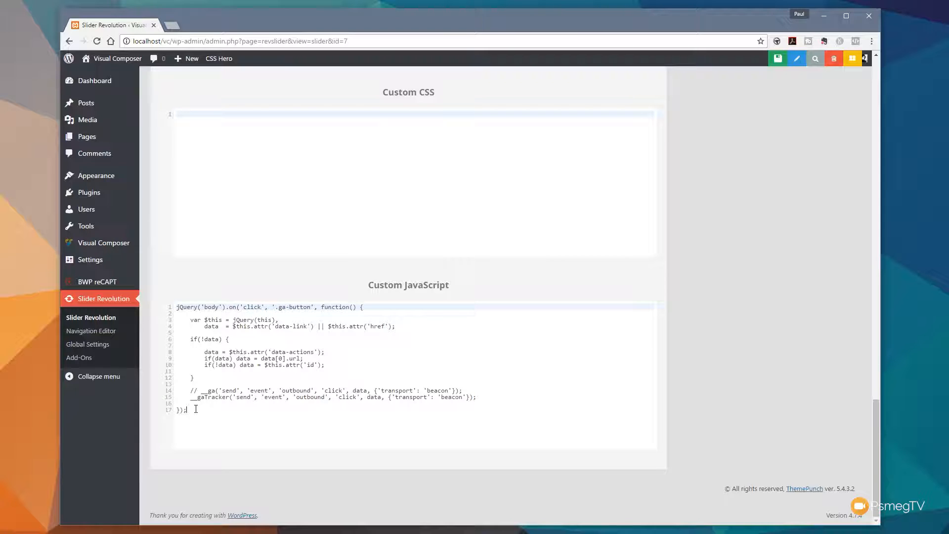
key("enter")
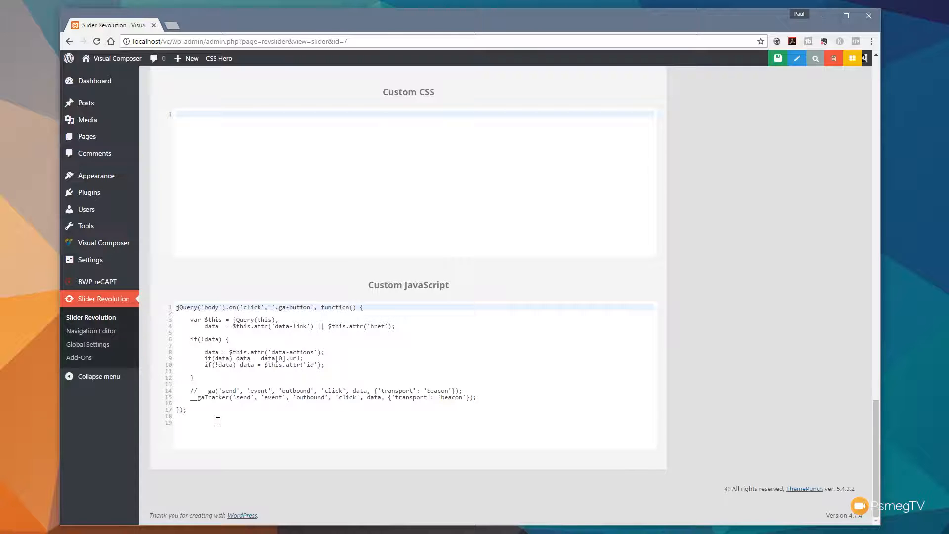
scroll("down", 3)
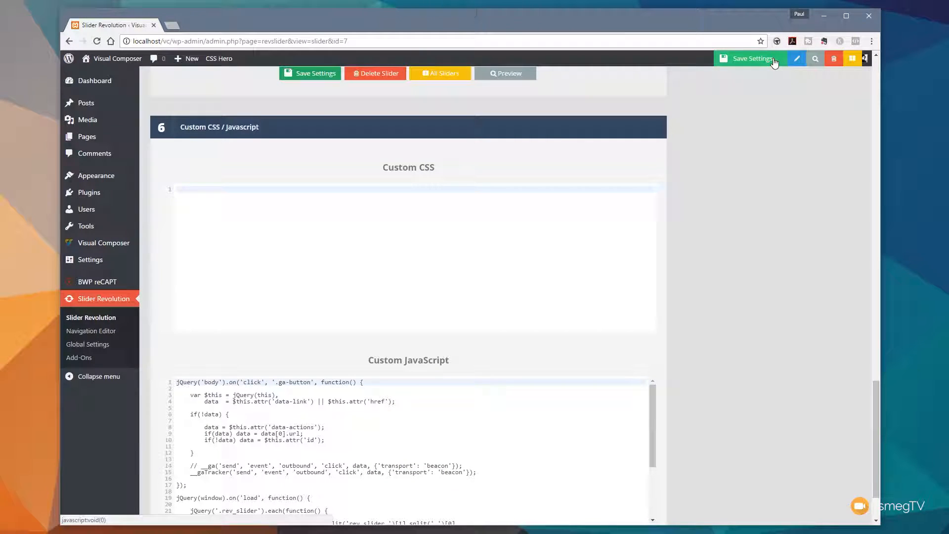
left_click(748, 58)
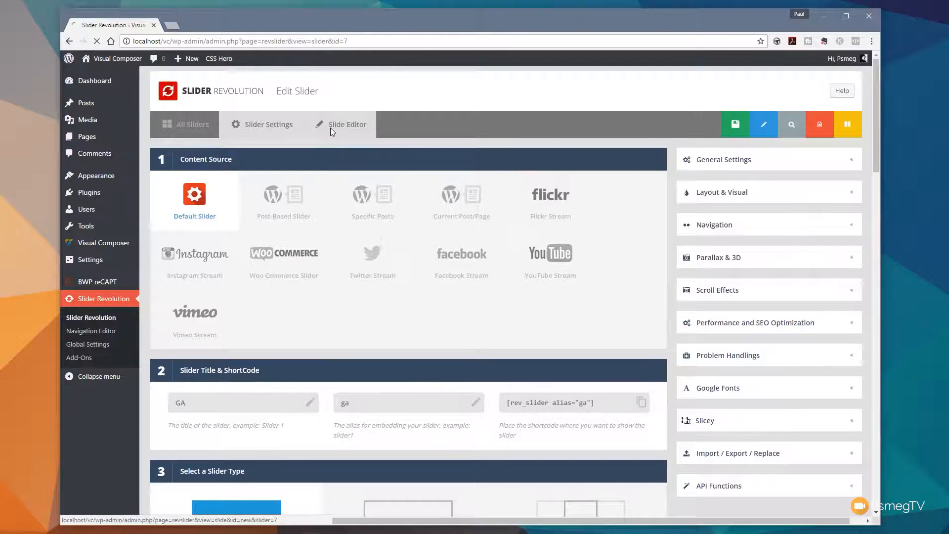
- Back in the GA slide editor, confirm the button layer's attributes still list the ga-button class
left_click(347, 125)
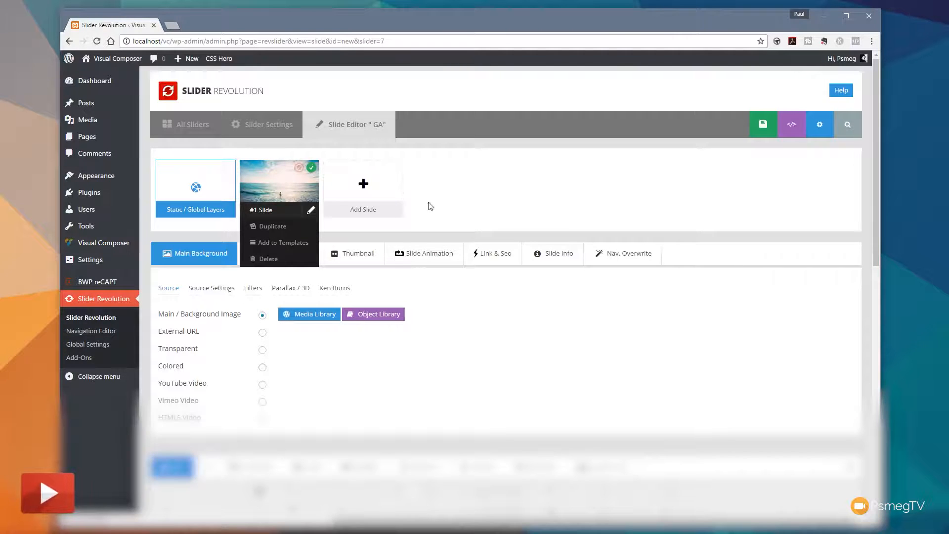
scroll("down", 3)
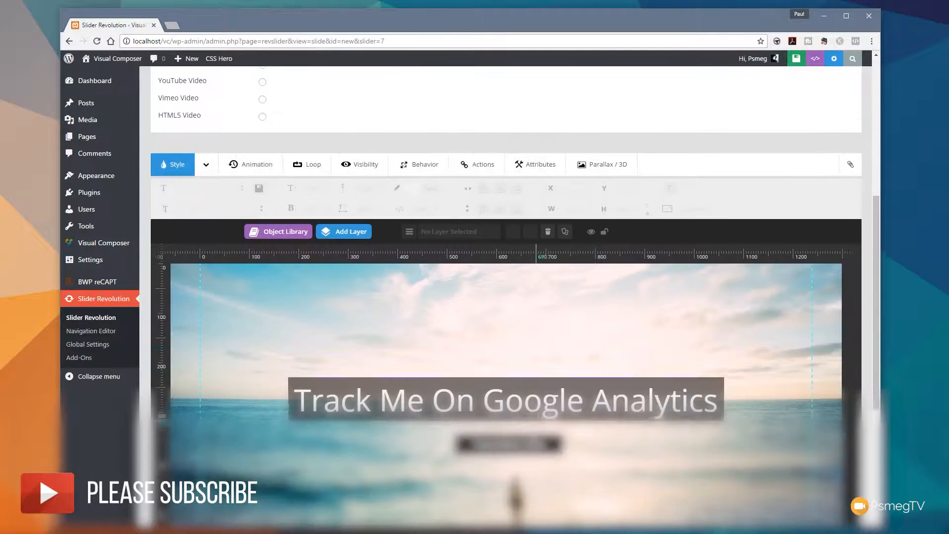
left_click(505, 400)
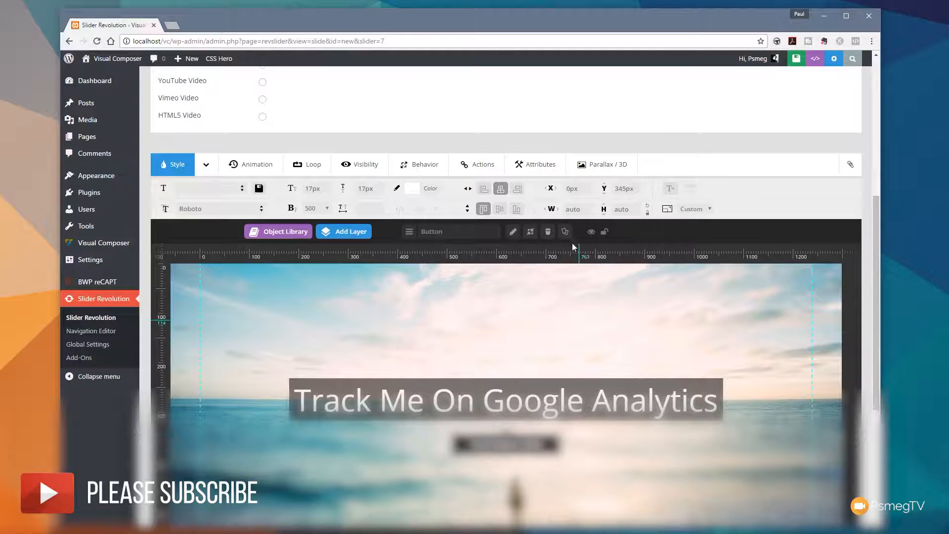
left_click(518, 164)
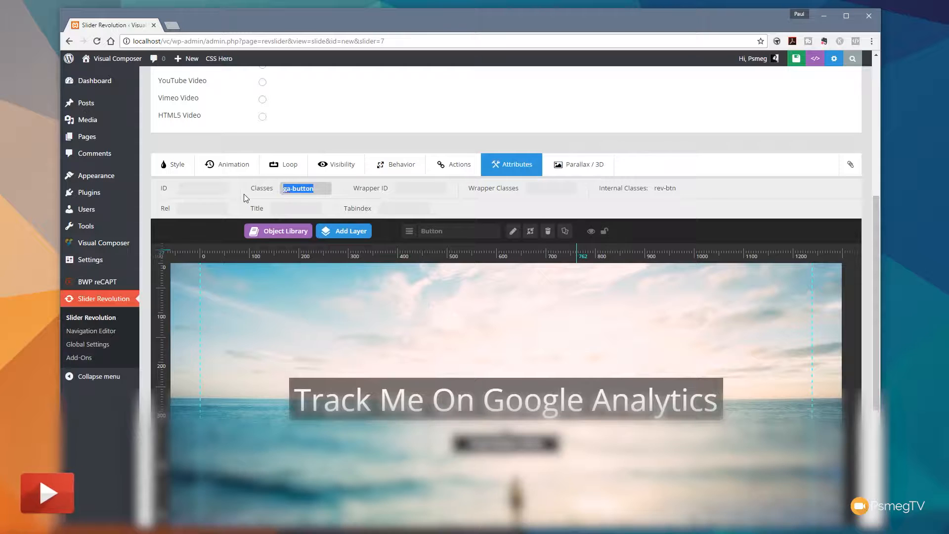
left_click(505, 443)
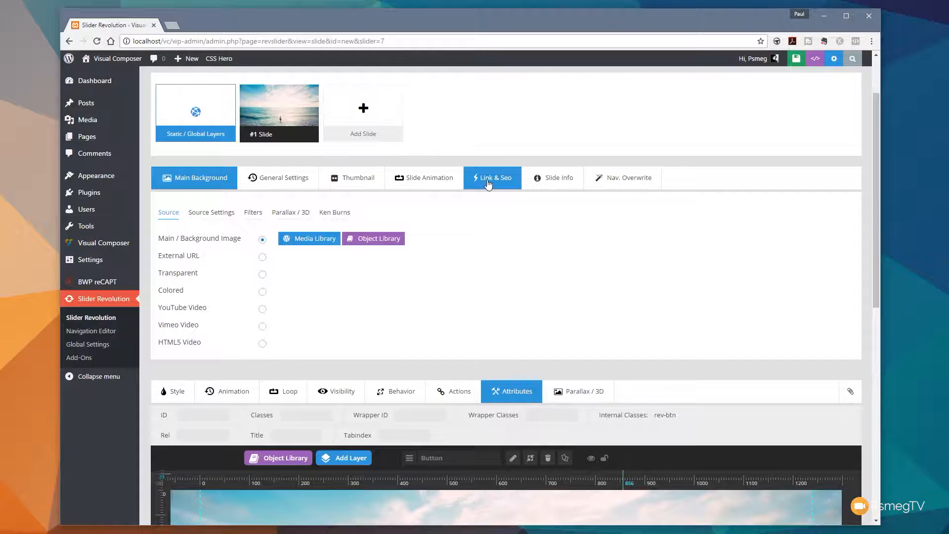
- Set the slide's Link & SEO class to ga-button and save the slide
left_click(493, 177)
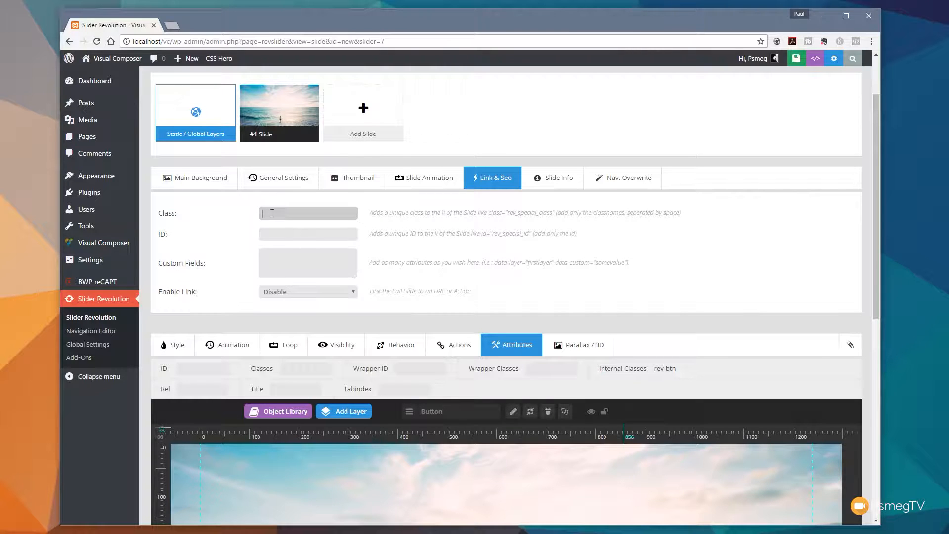
type("ga-button")
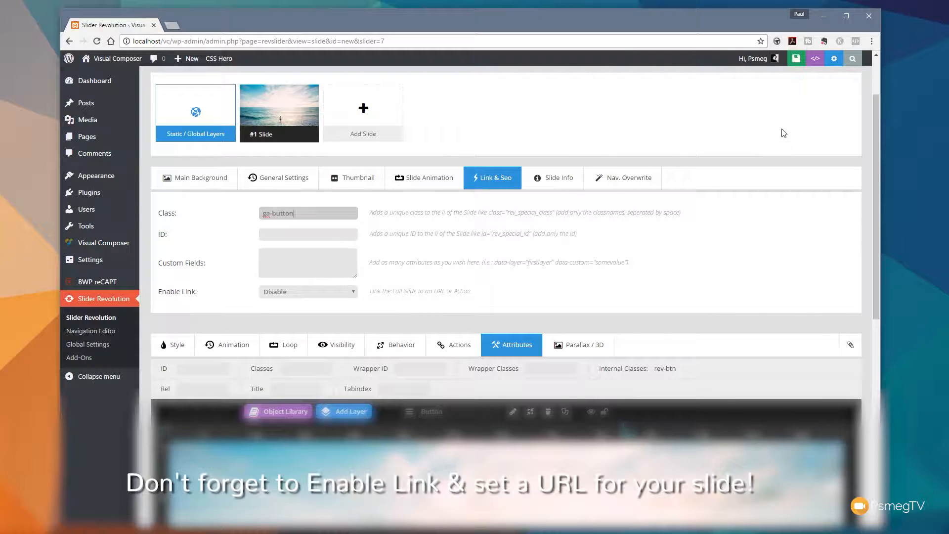
left_click(796, 59)
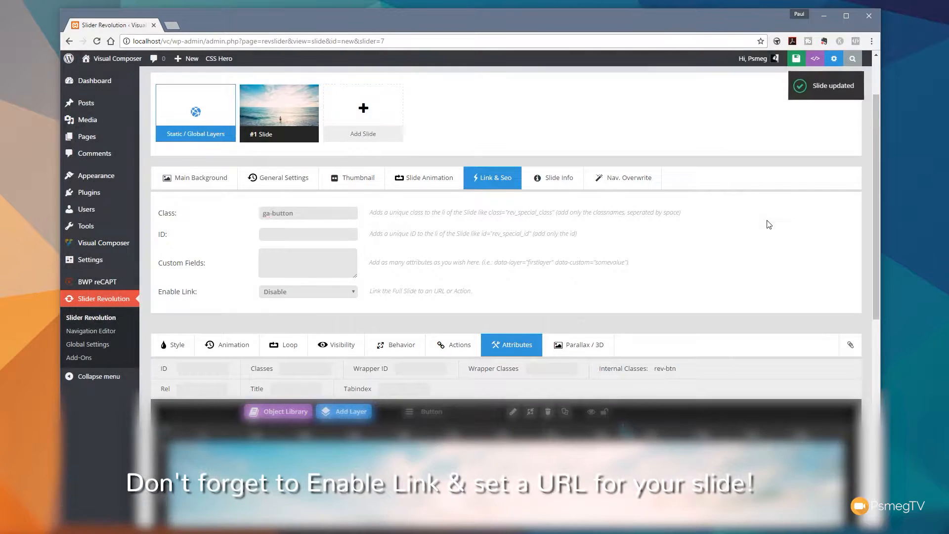